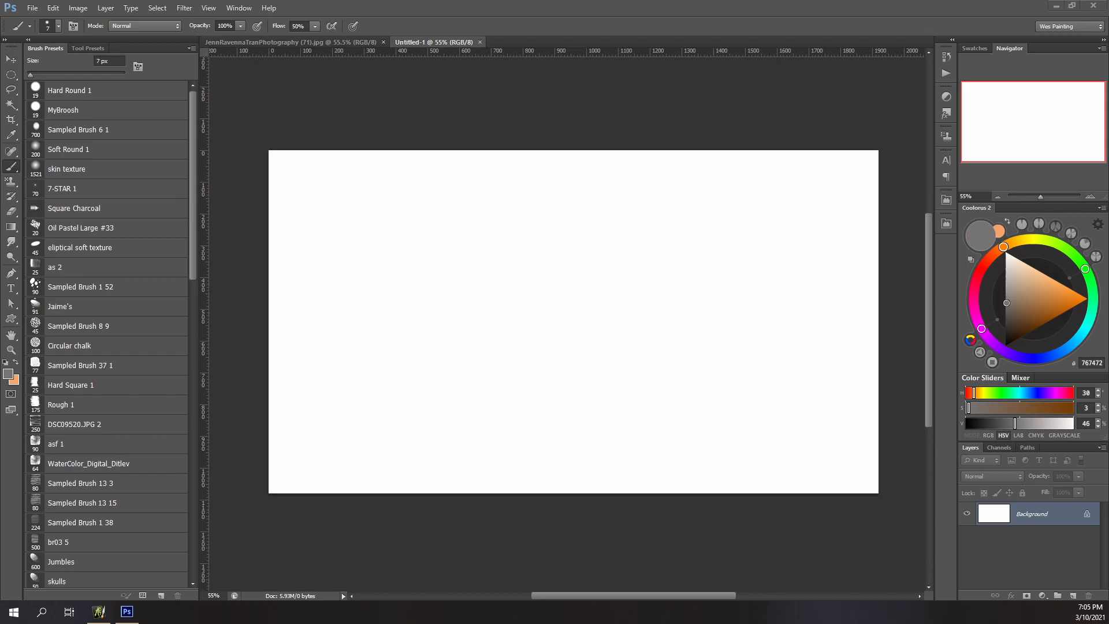
Add a new layer and block in grey diagonal stone steps with a large textured brush.
left_click(11, 157)
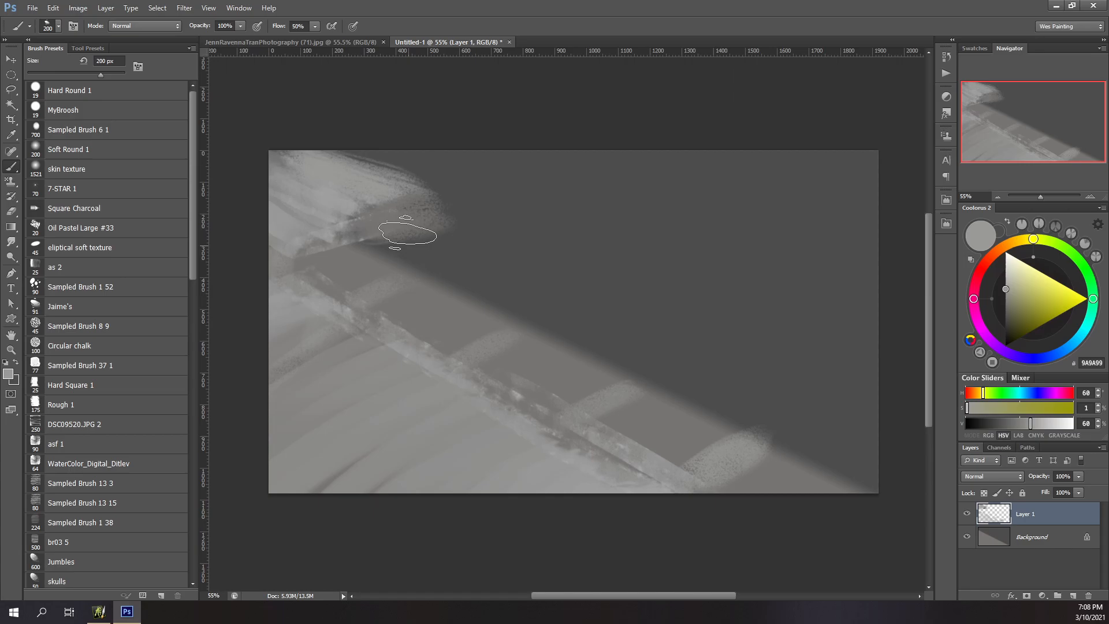
Sketch dark grey water, a rough boat outline and a standing figure on Layer 2.
left_click_drag(407, 233, 504, 309)
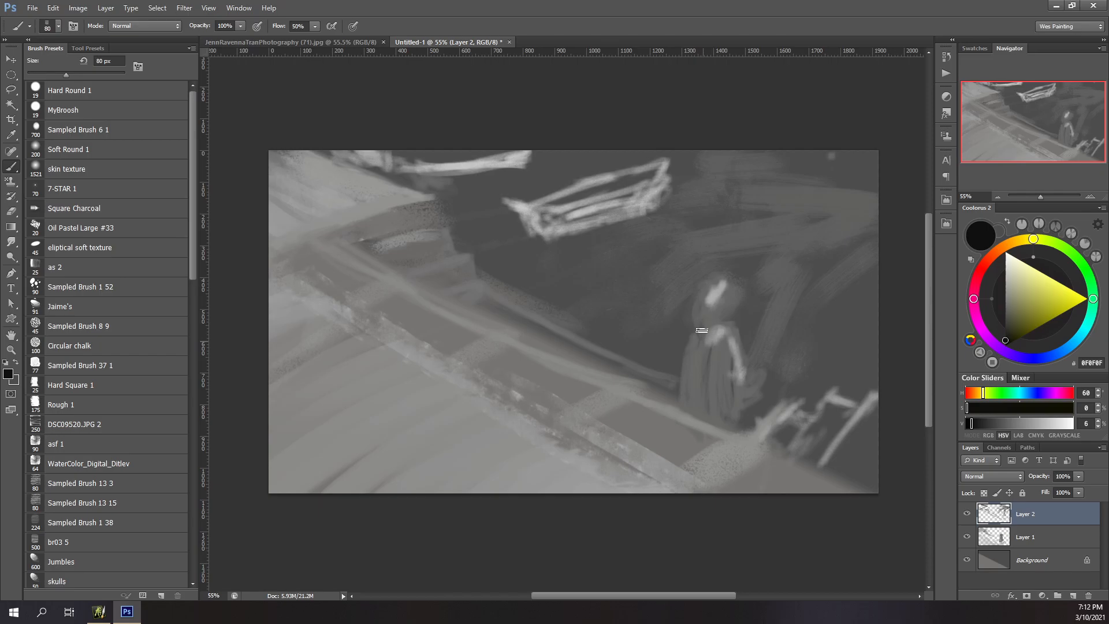
Switch to a smaller brush and paint light grey railing strokes at the lower right.
left_click(82, 109)
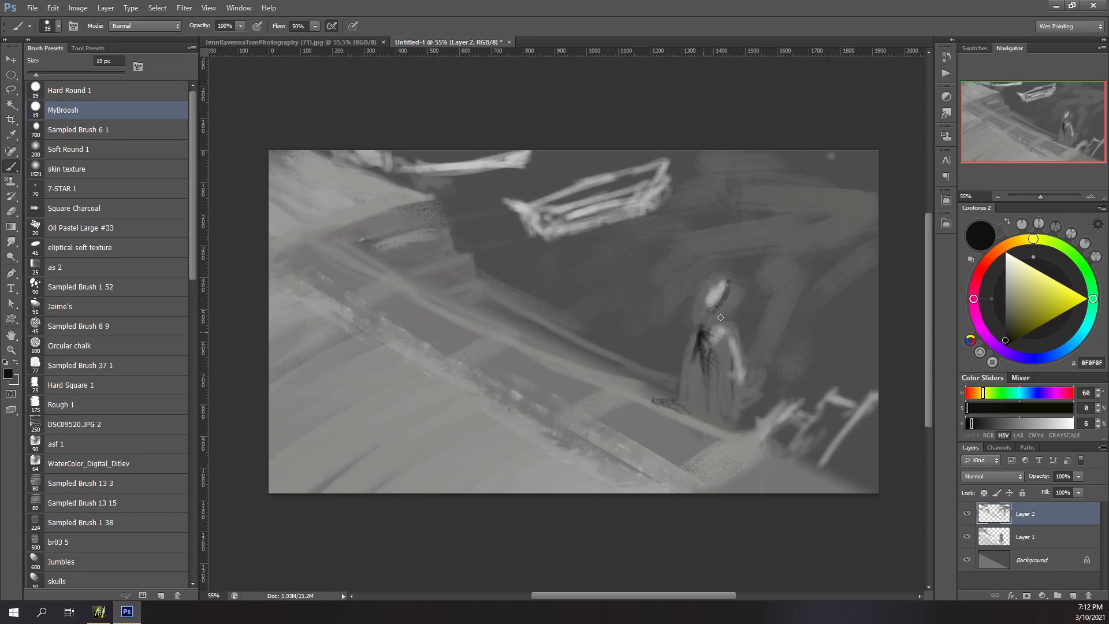
left_click(1063, 246)
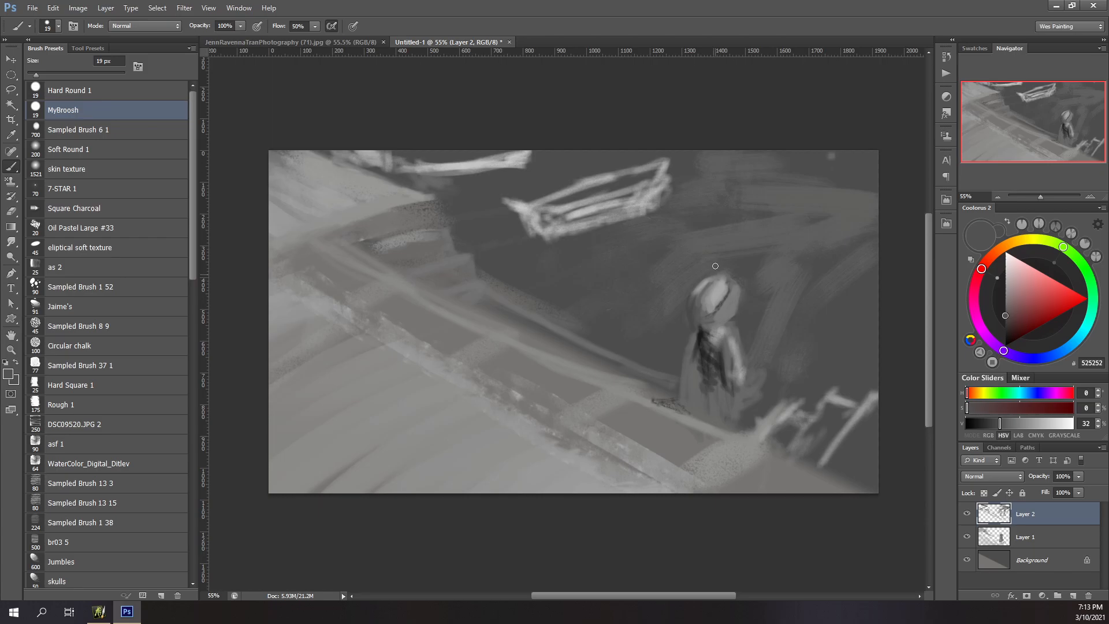
left_click_drag(714, 266, 705, 318)
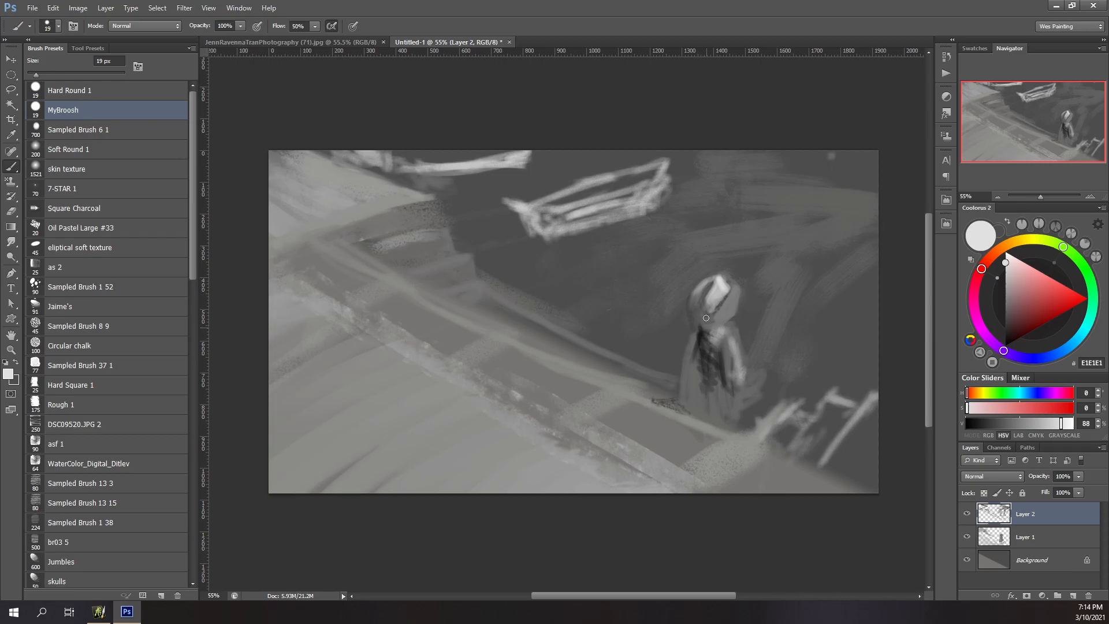
left_click_drag(705, 317, 694, 495)
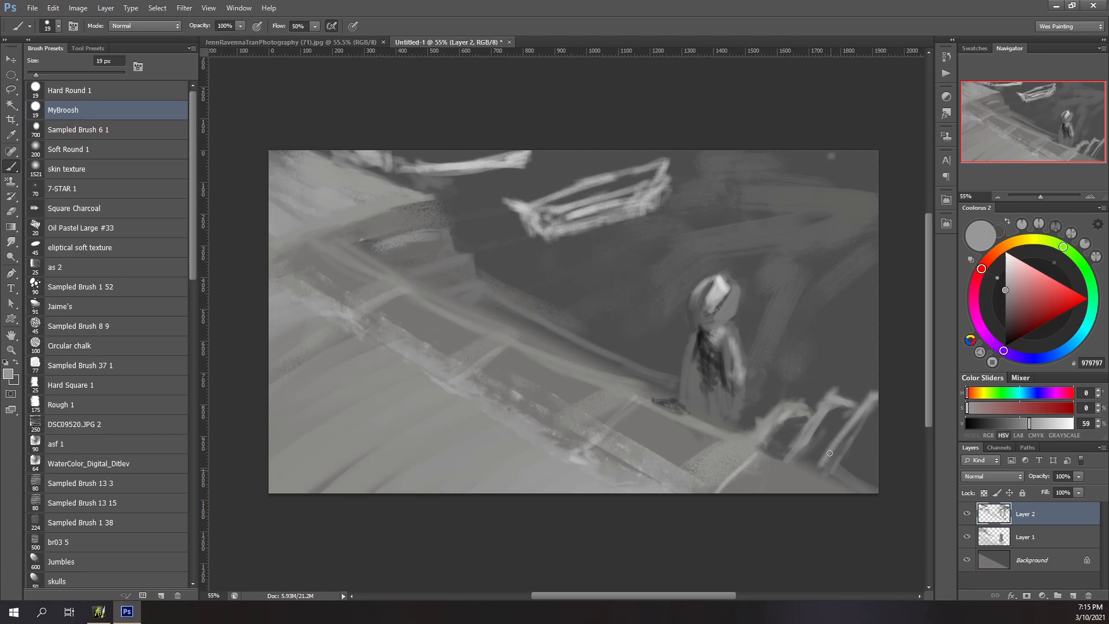
Pick a darker grey and add strokes to the boat's side plane, hull and upper edge.
left_click(1032, 238)
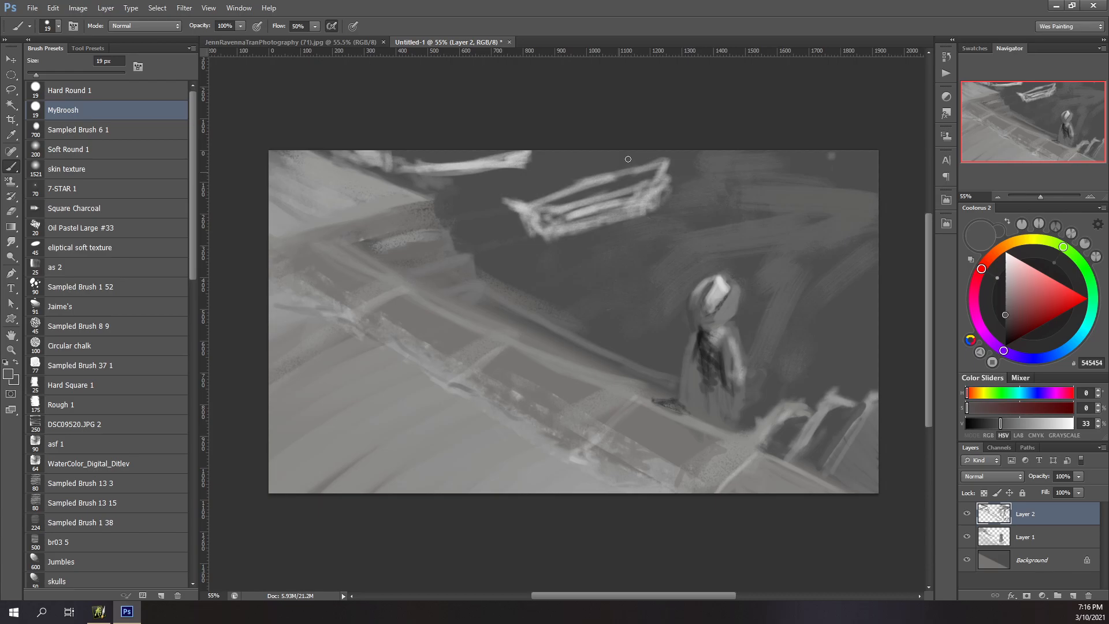
left_click_drag(627, 159, 504, 220)
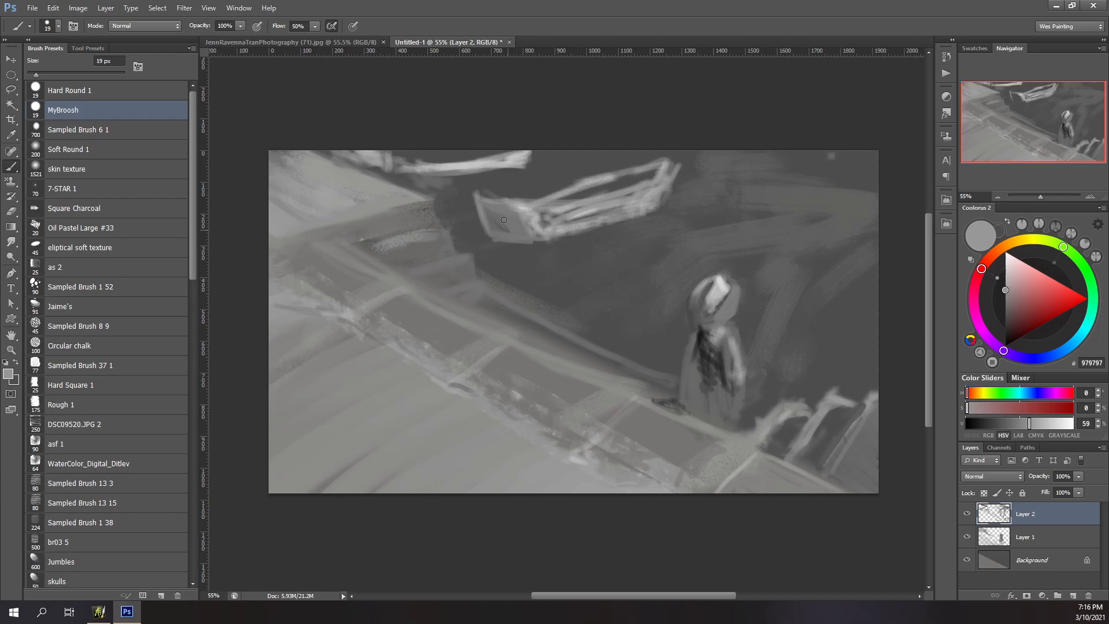
left_click_drag(504, 220, 454, 161)
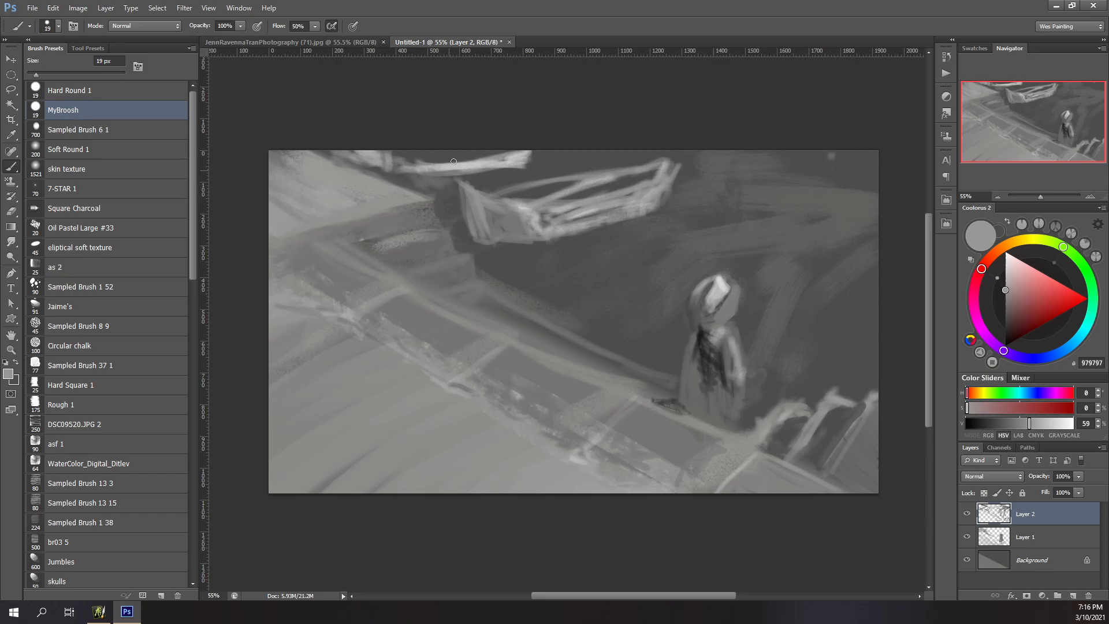
left_click_drag(452, 161, 501, 178)
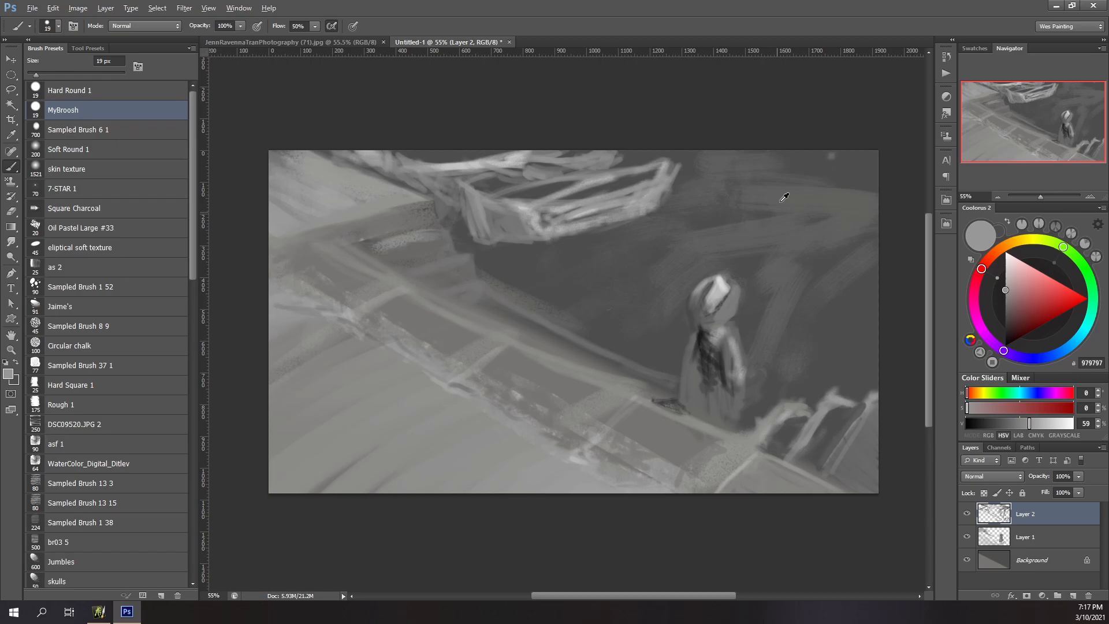
left_click(58, 542)
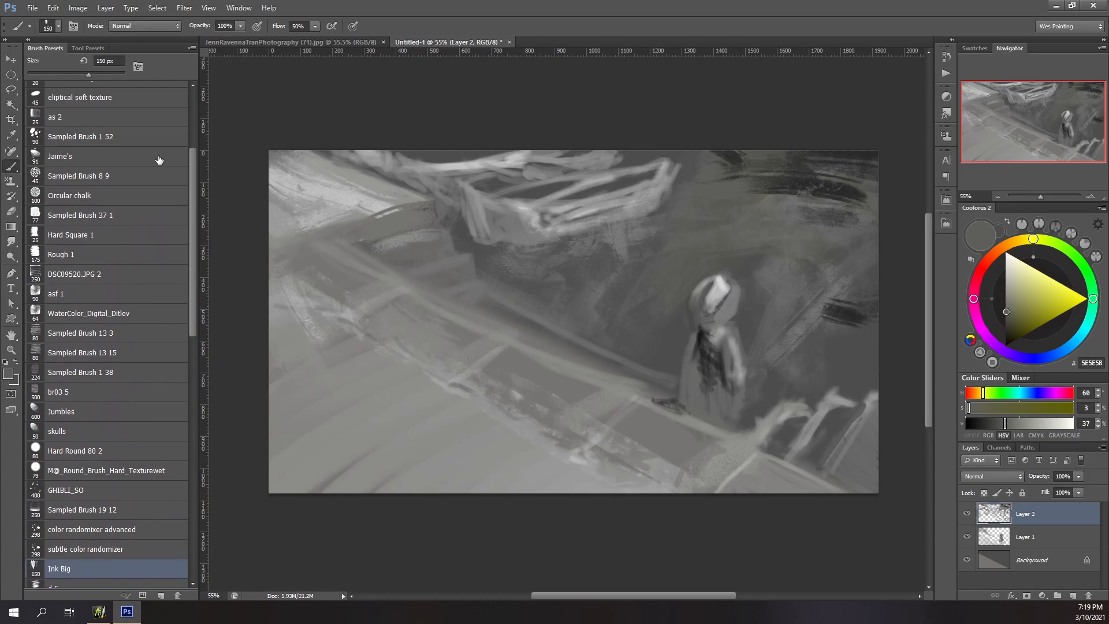
Stipple the water, then tint the study green and tan on a Color-mode layer.
left_click(61, 254)
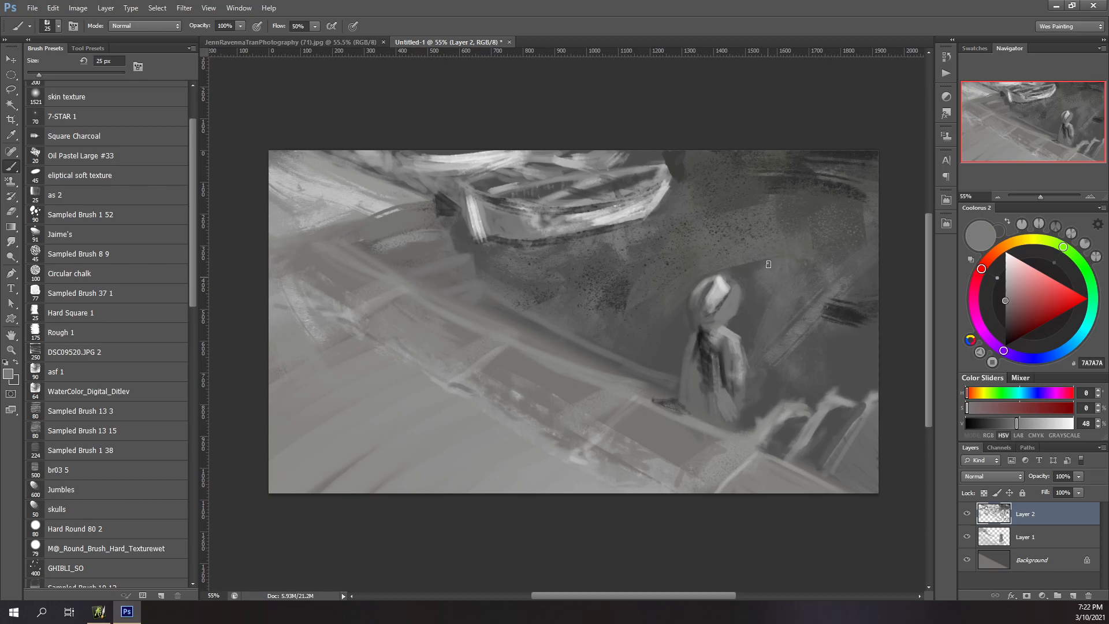
left_click(1033, 256)
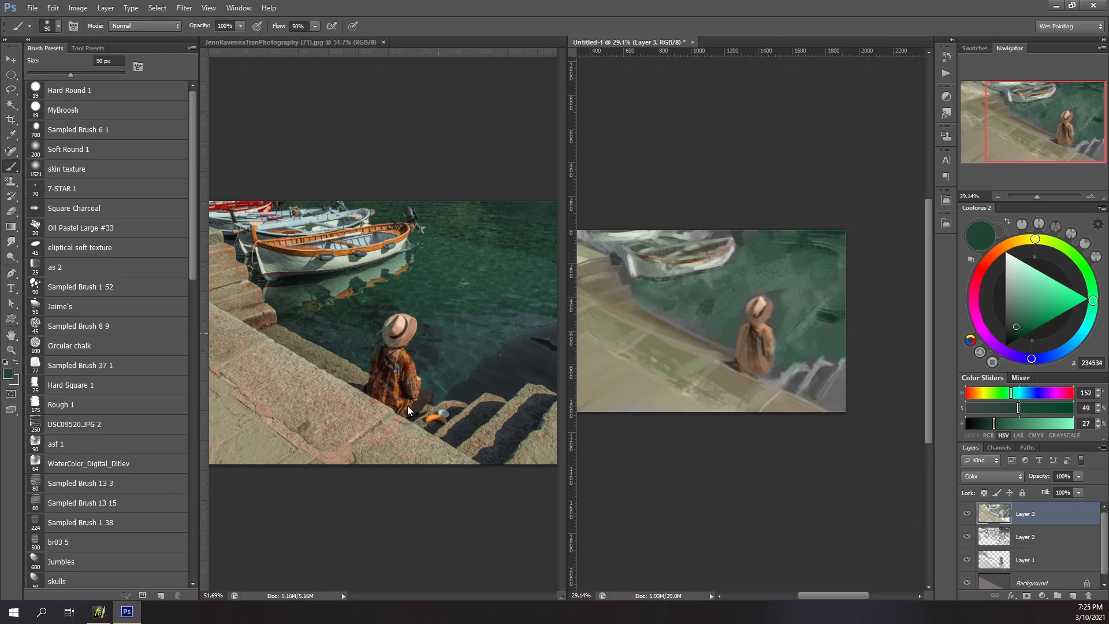
Sample photo colours and paint orange boat trim and rust tones on the figure on Layer 4.
left_click(1057, 244)
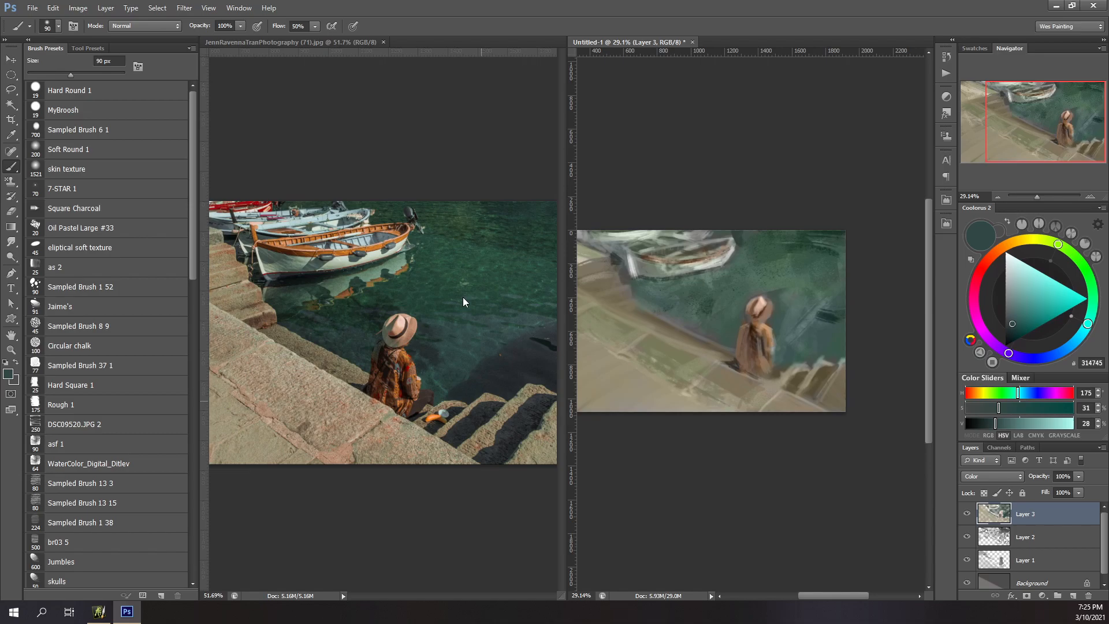
left_click(78, 110)
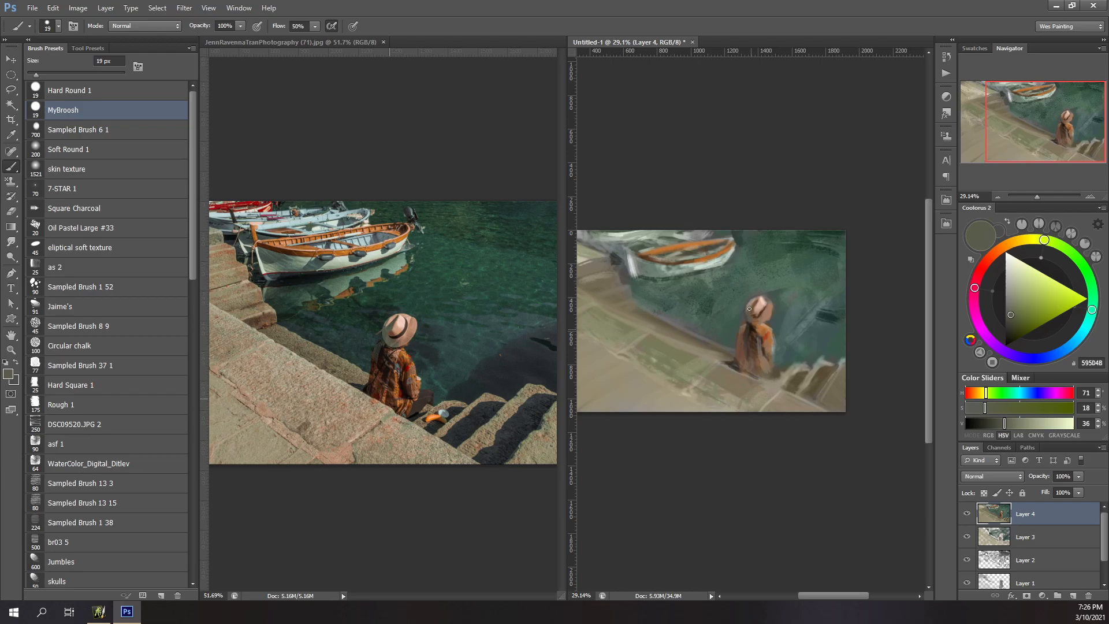
Paint greener water strokes beside the boat and load the Wes Gardner brush set.
left_click(1031, 239)
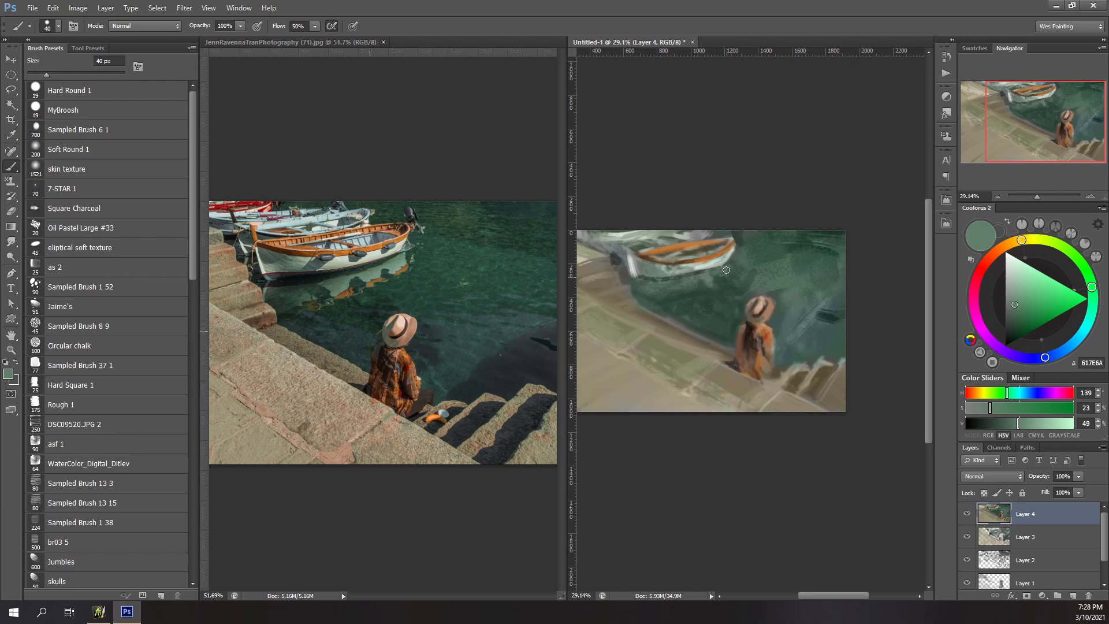
left_click(1021, 241)
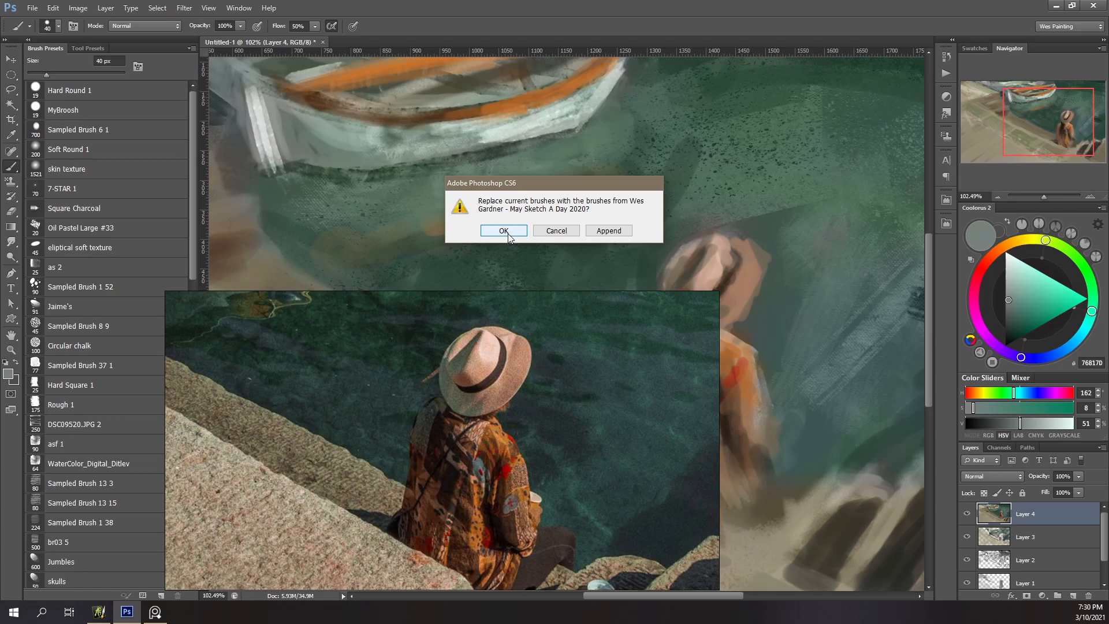
Replace the brushes and detail the pale hat, patterned orange jacket and cup on Layer 5.
left_click(504, 230)
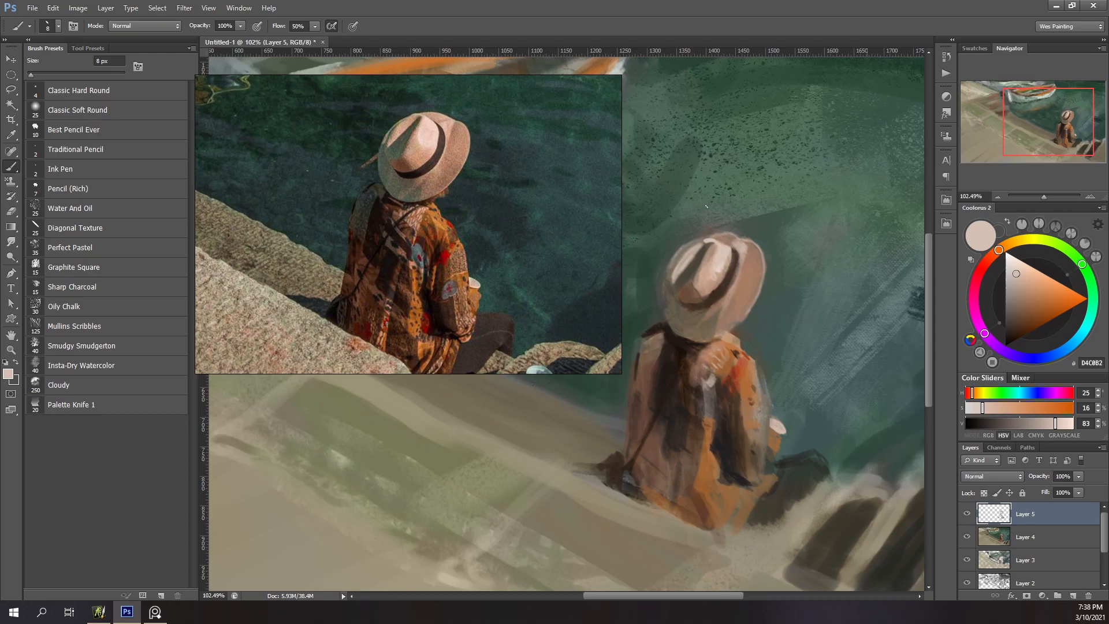
Paint the boat's orange rim and dark step shadows below the figure, and save as PSD.
left_click(753, 244)
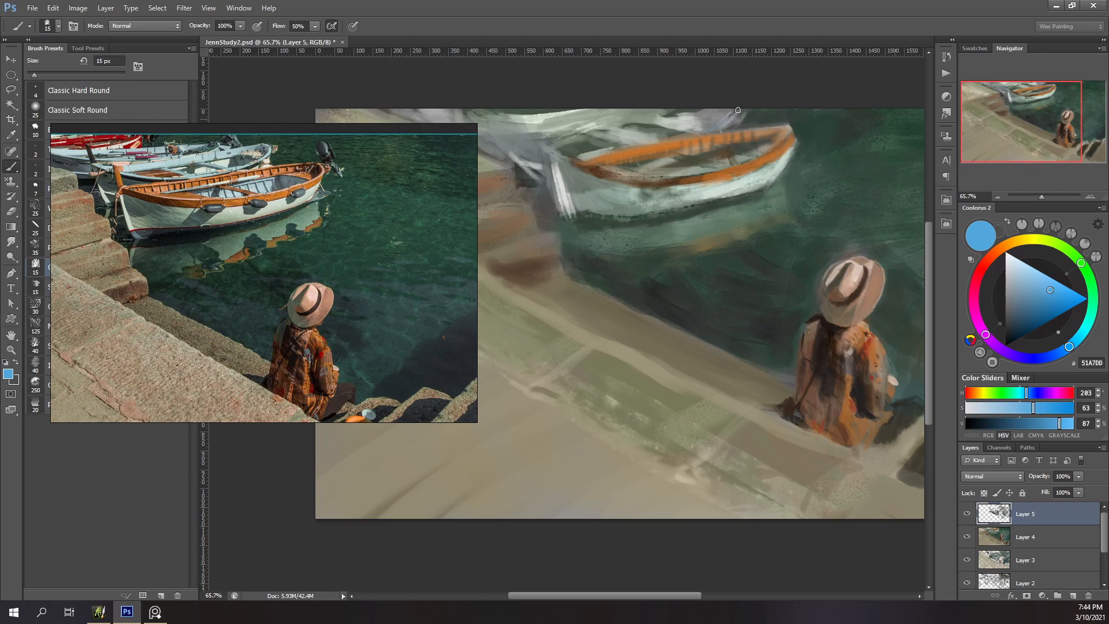
left_click(79, 110)
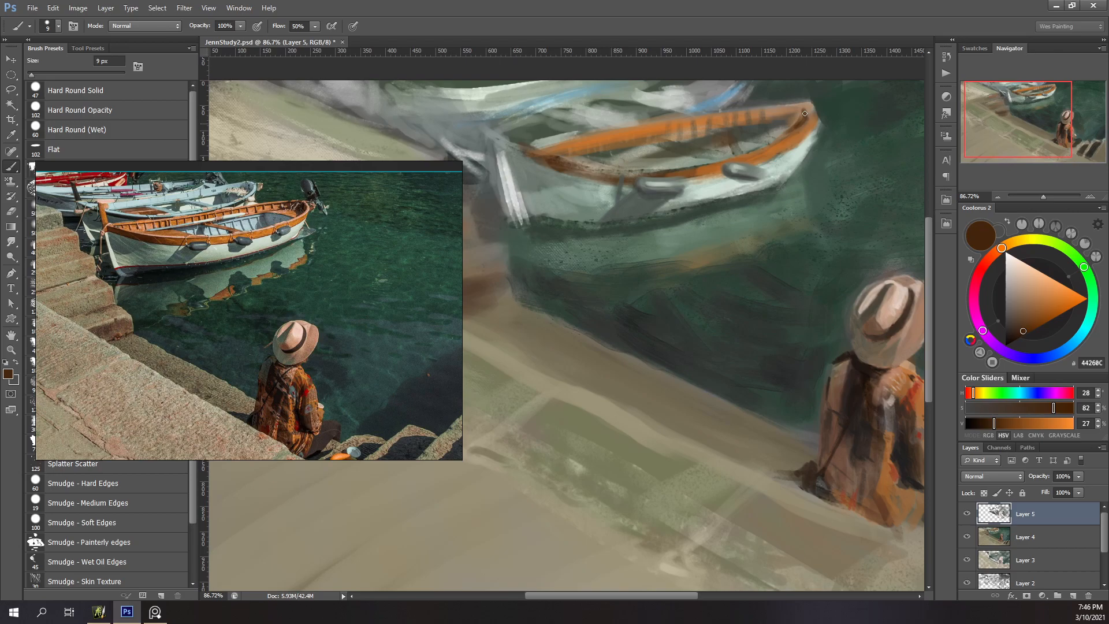
left_click_drag(804, 114, 562, 175)
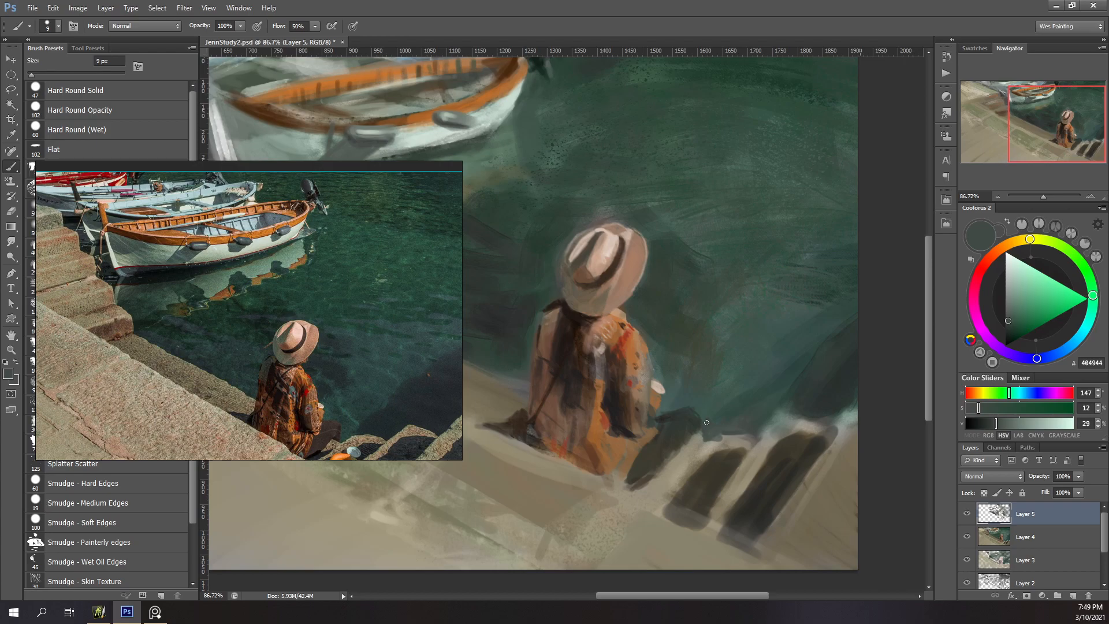
Dab tan and brown textured strokes onto the steps and quay beside the figure.
left_click(1014, 281)
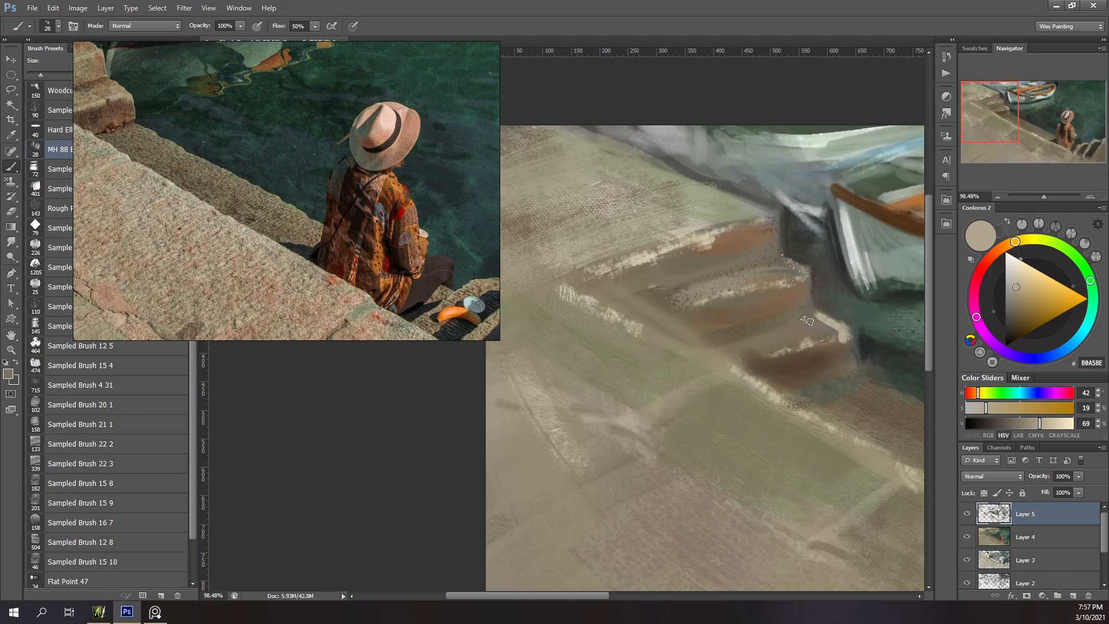
Brush pale stone texture over the steps and quay edge by the boat.
left_click_drag(810, 320, 661, 248)
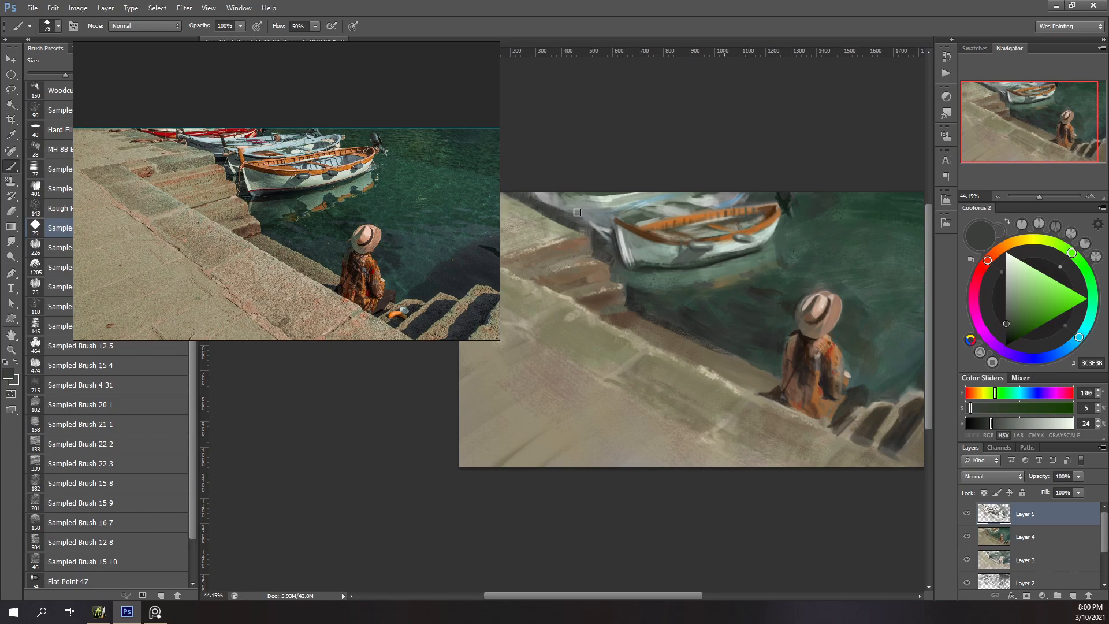
left_click(1001, 247)
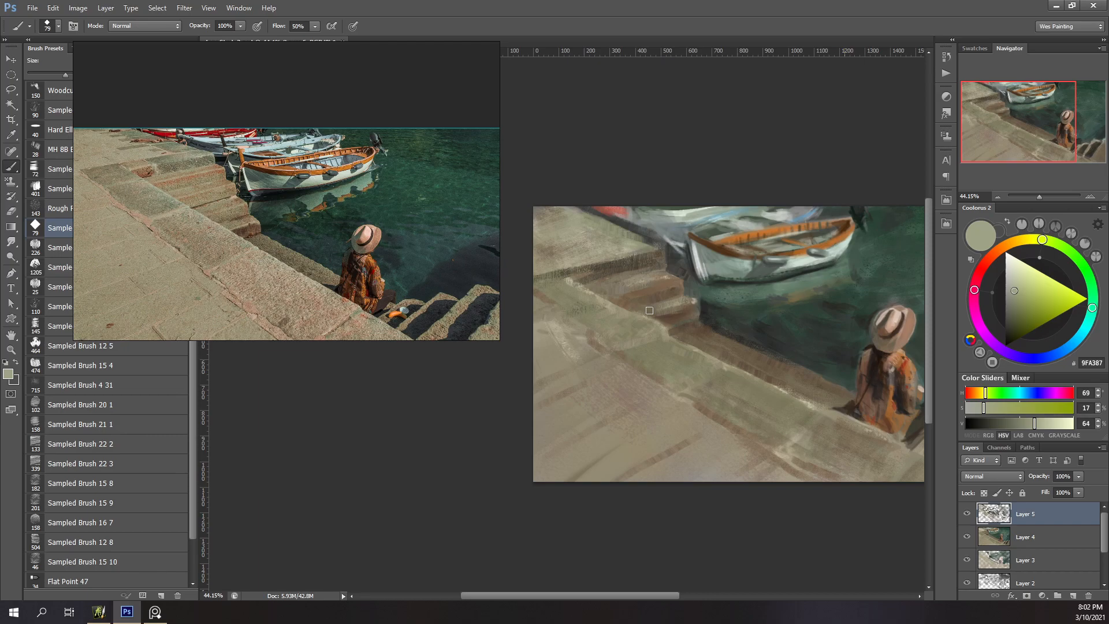
Paint a light beige-green textured stroke across the stone steps of the quay.
left_click(1012, 242)
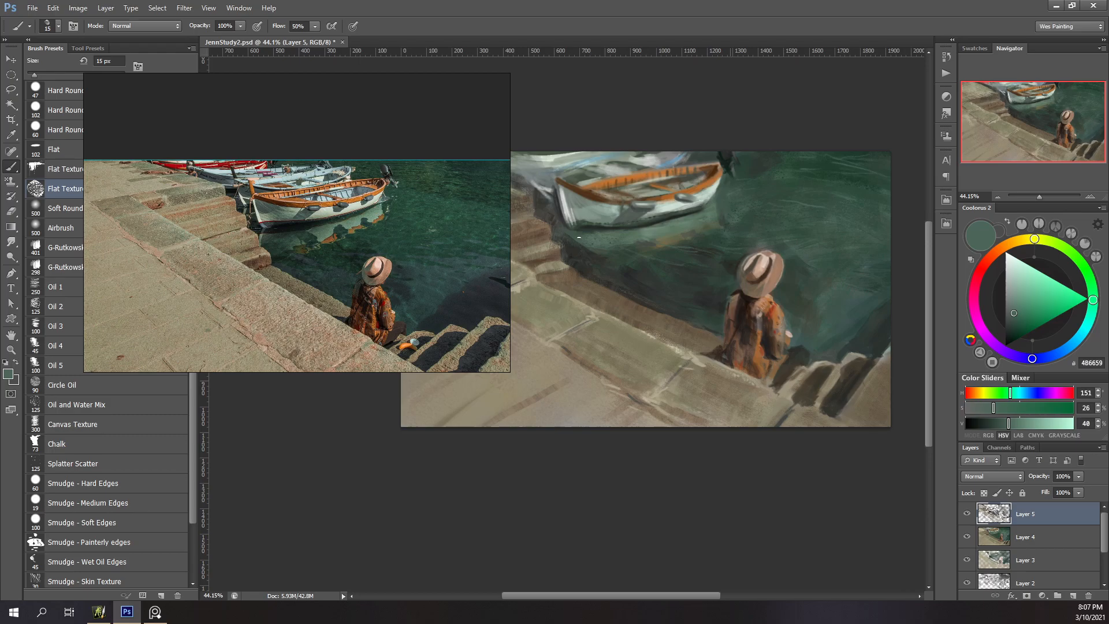
Open the Create New Fill or Adjustment Layer menu in the Layers panel.
left_click(1022, 245)
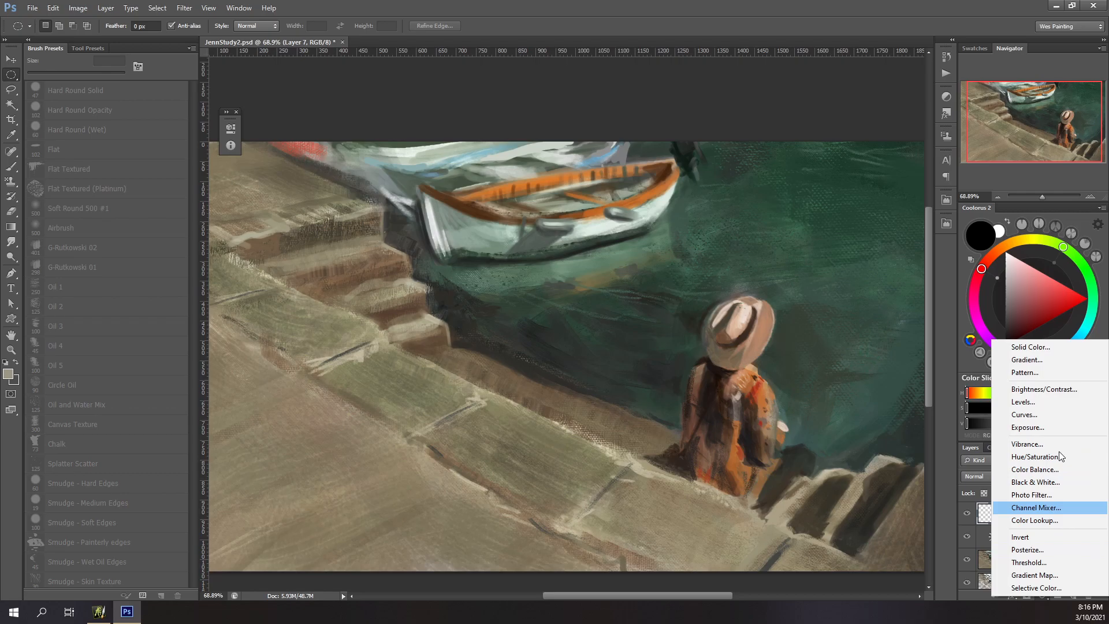
Add Color Balance (highlights Yellow-Blue -12), Hue/Saturation, and a grey Overlay layer at 64%.
left_click(1035, 469)
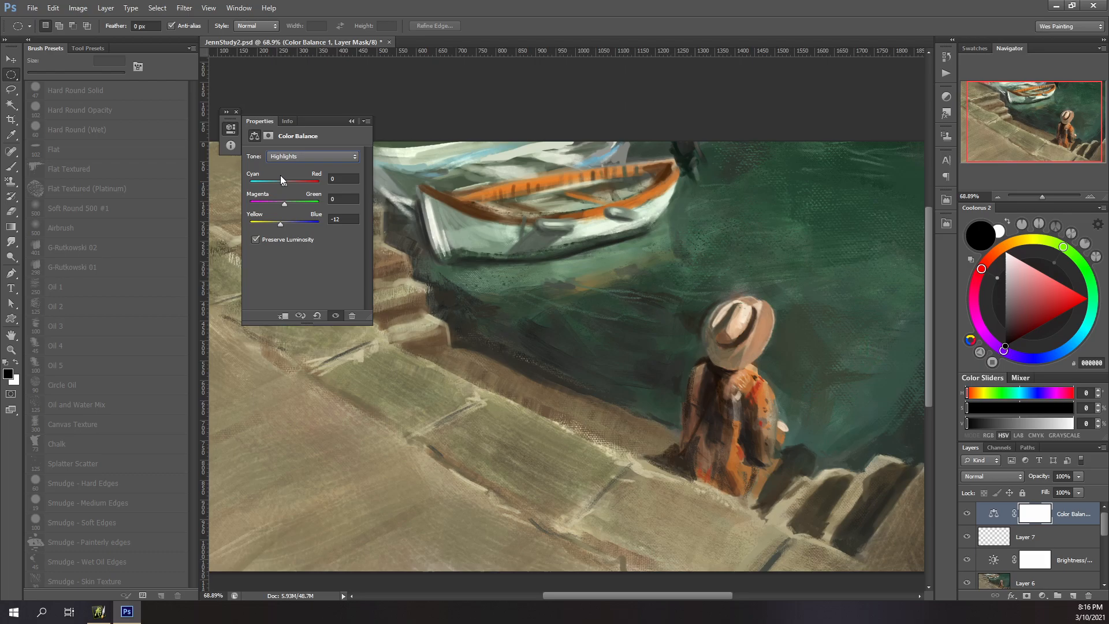
left_click(311, 156)
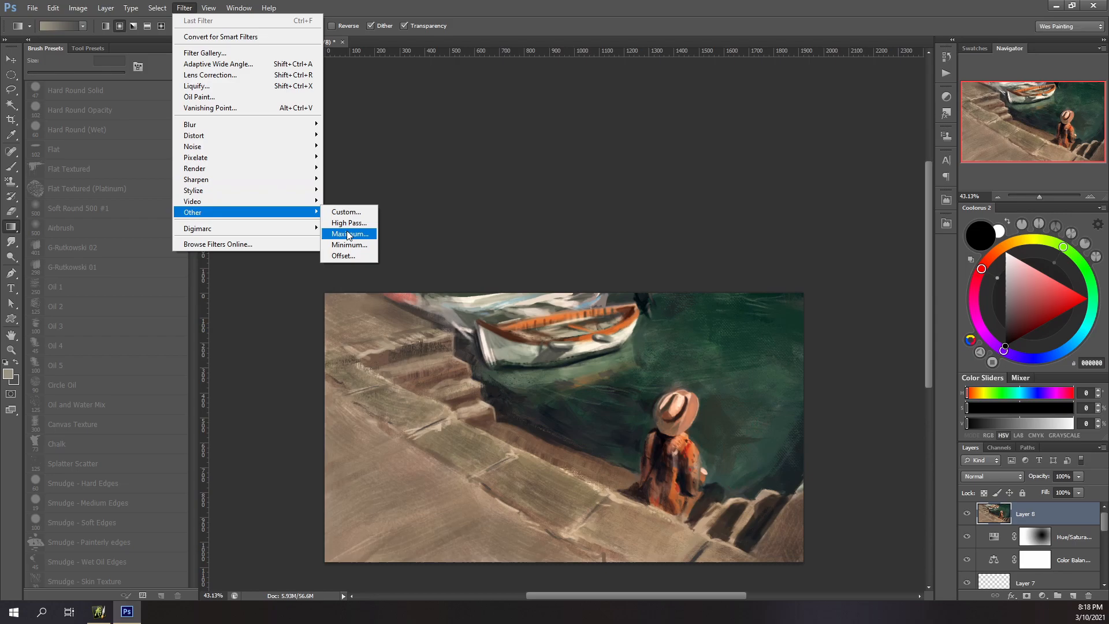
left_click(347, 234)
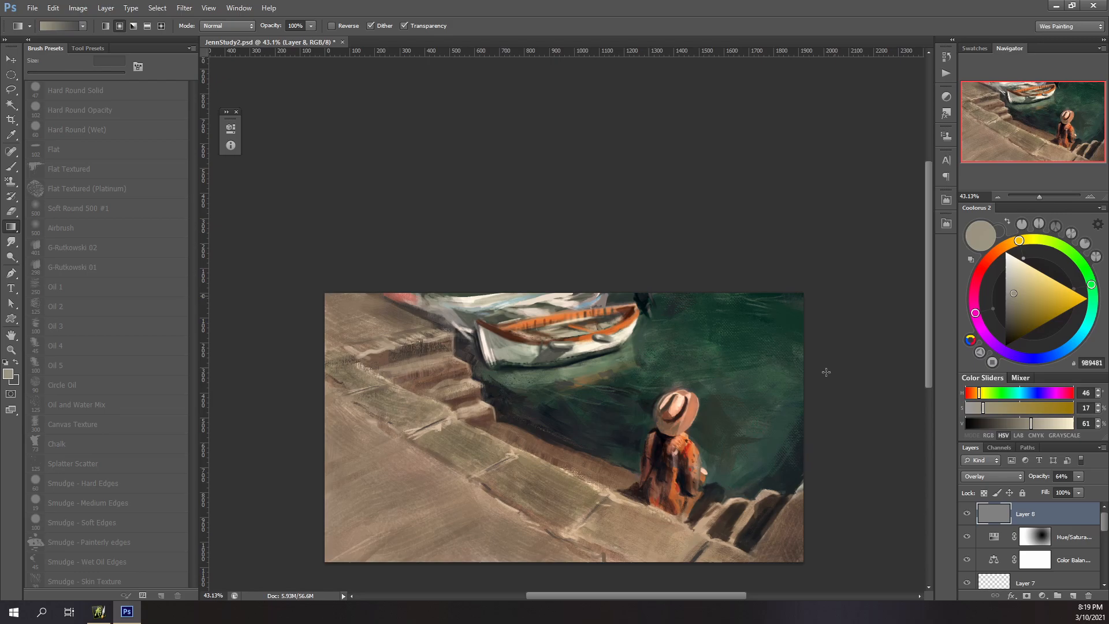